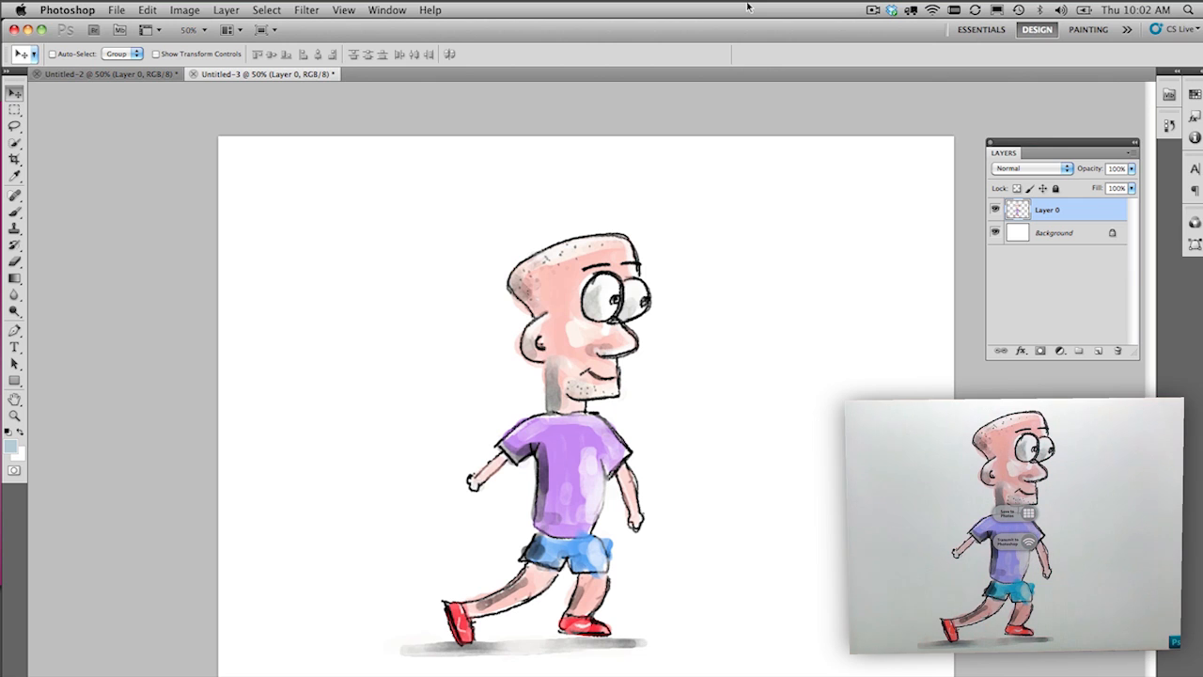
mouse_move(942, 164)
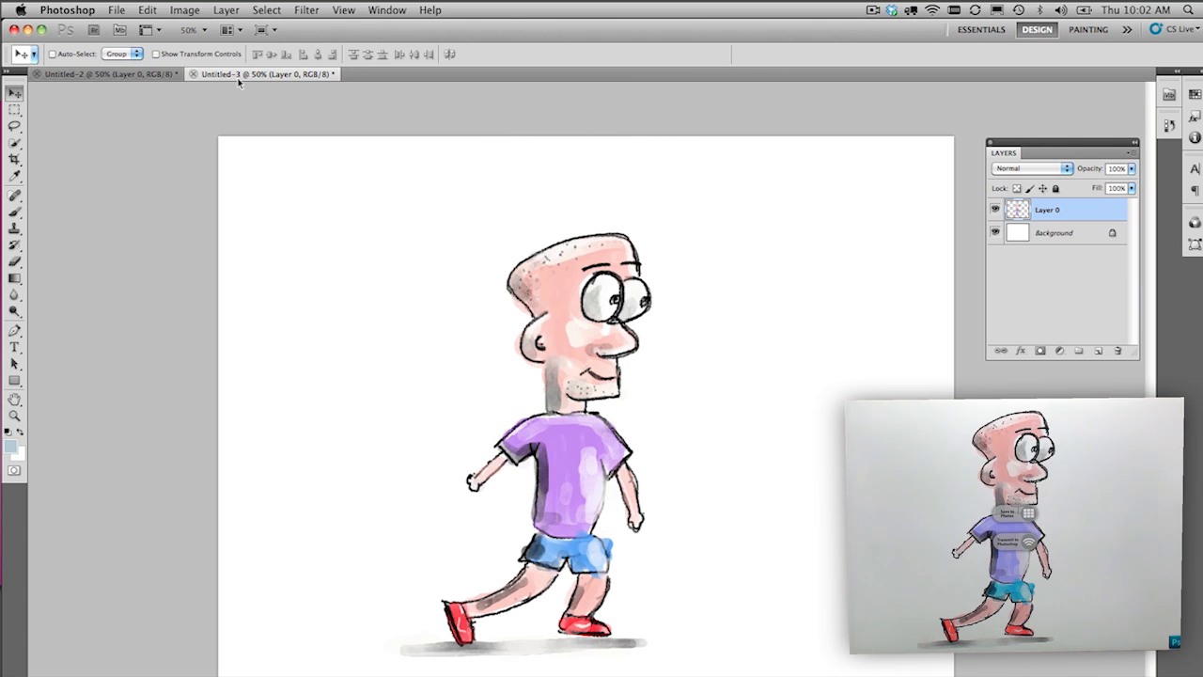
- Bring the running-boy layer onto the Untitled-2 sky-and-grass background document
click(194, 73)
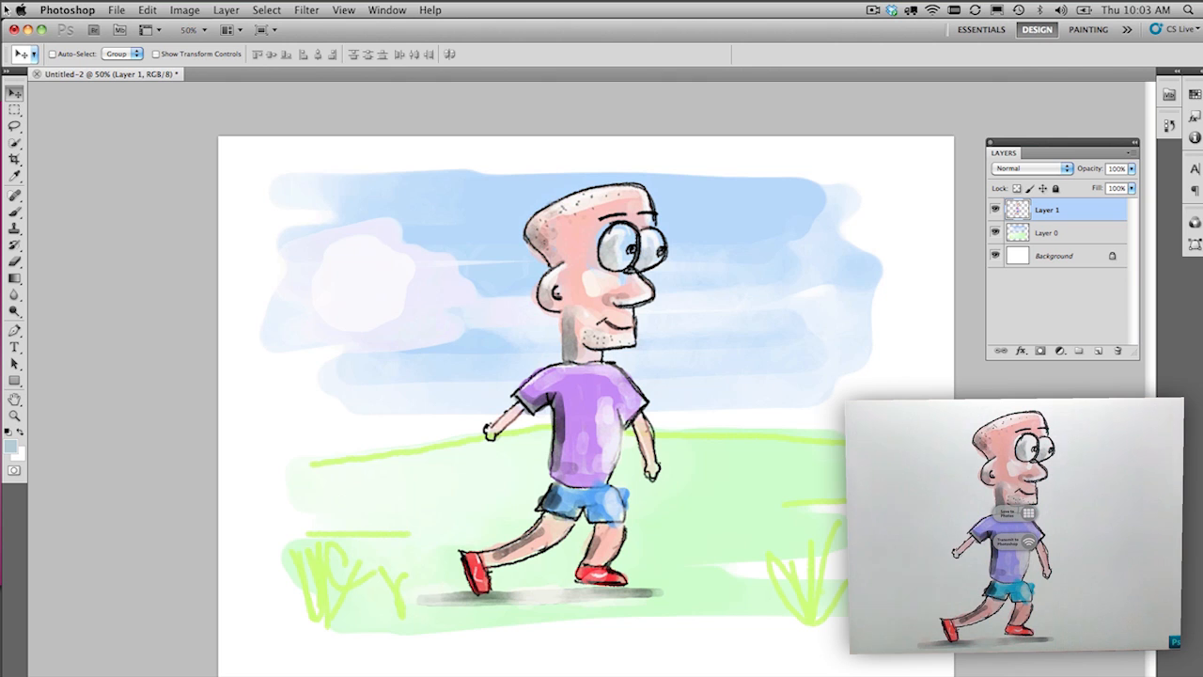
click(146, 10)
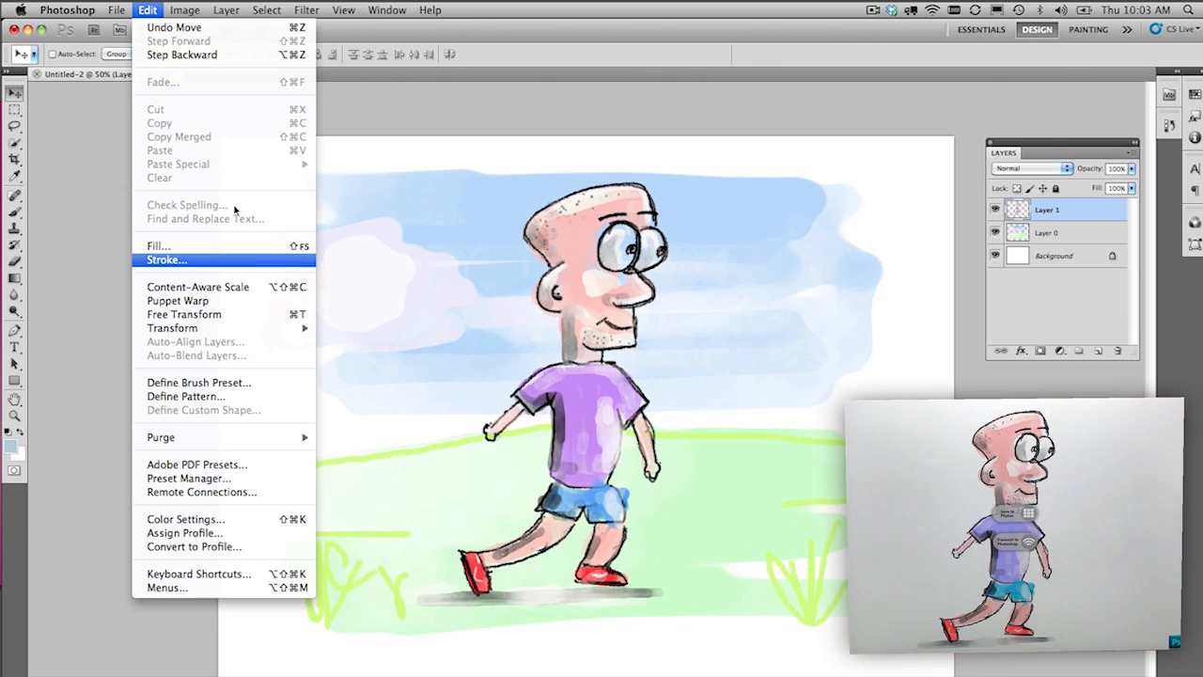
click(184, 10)
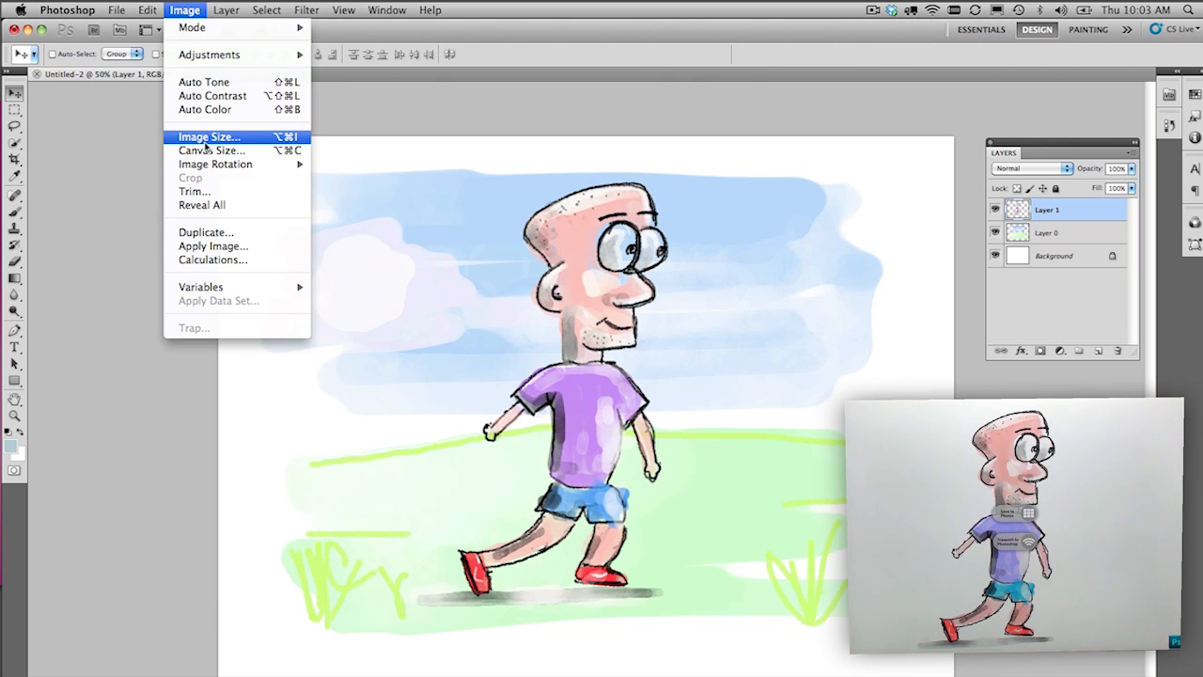
click(209, 135)
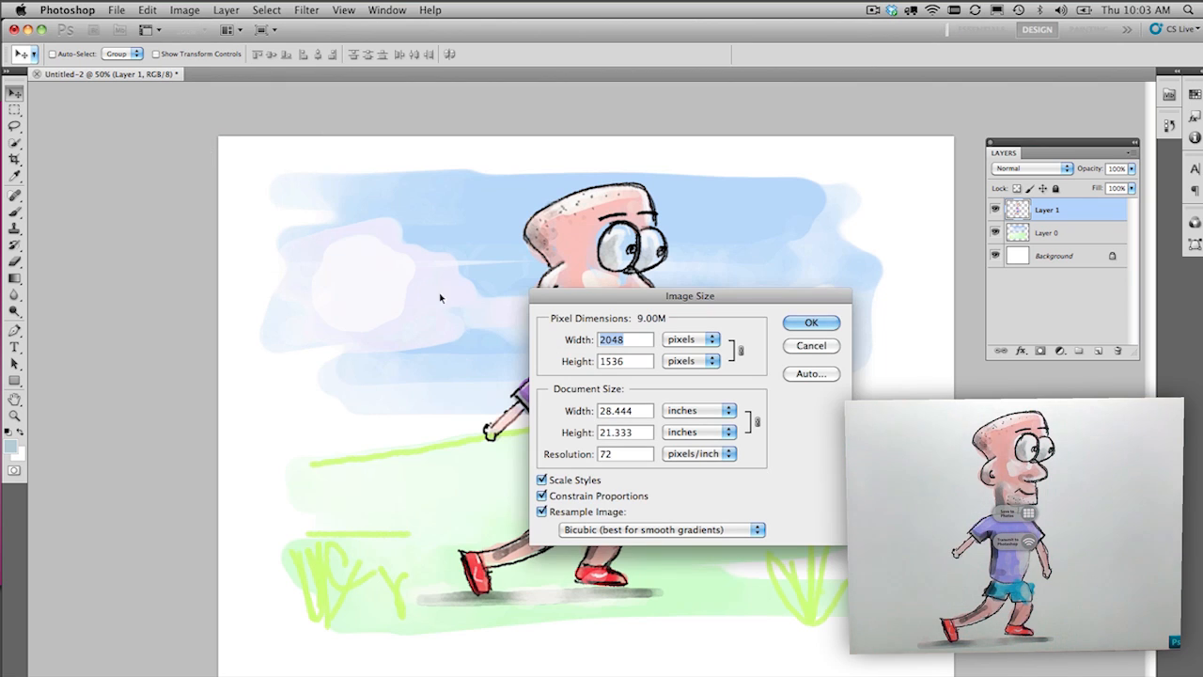
mouse_move(605, 376)
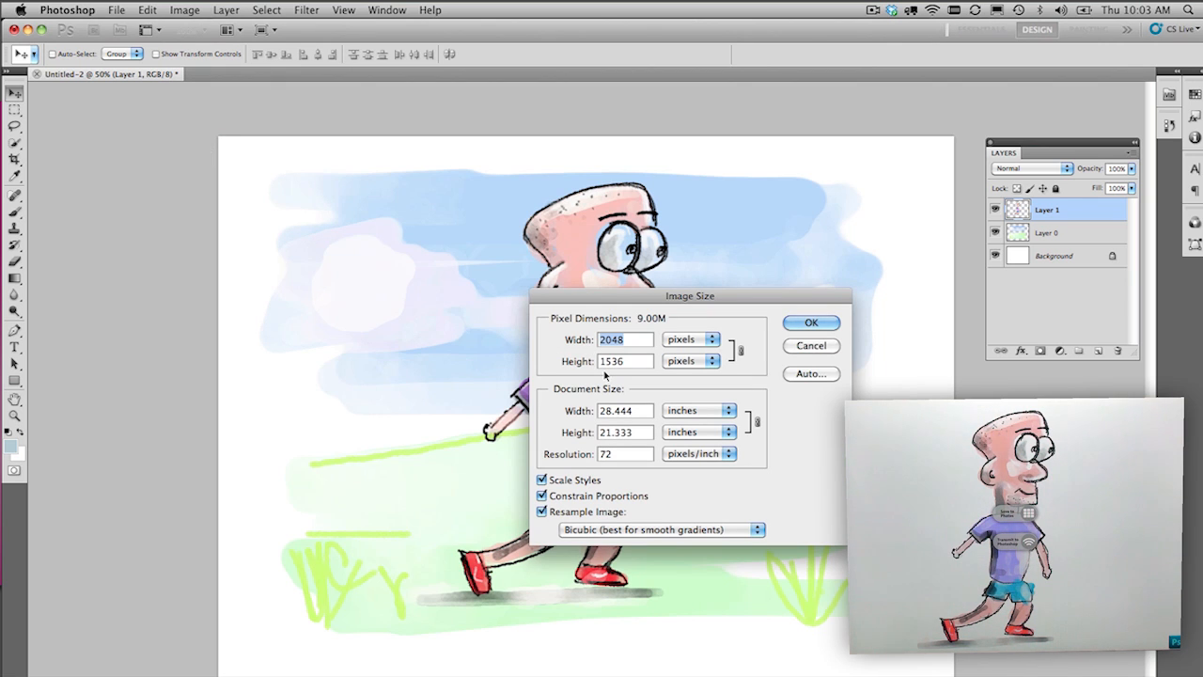
click(810, 346)
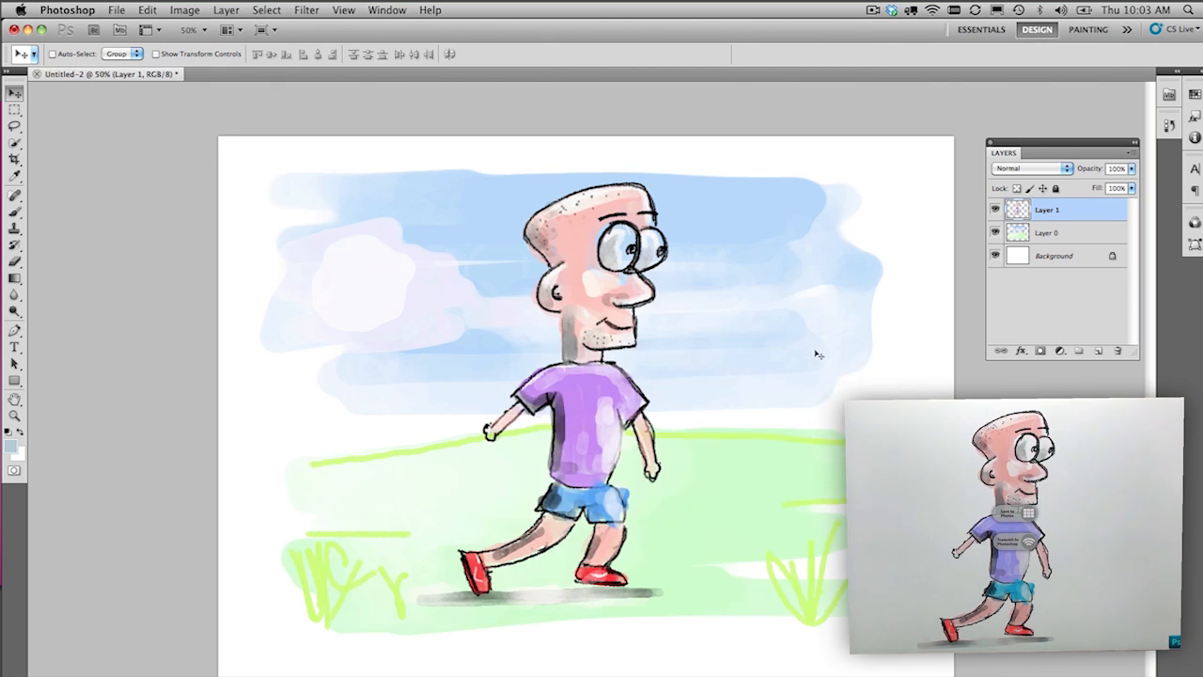
mouse_move(648, 310)
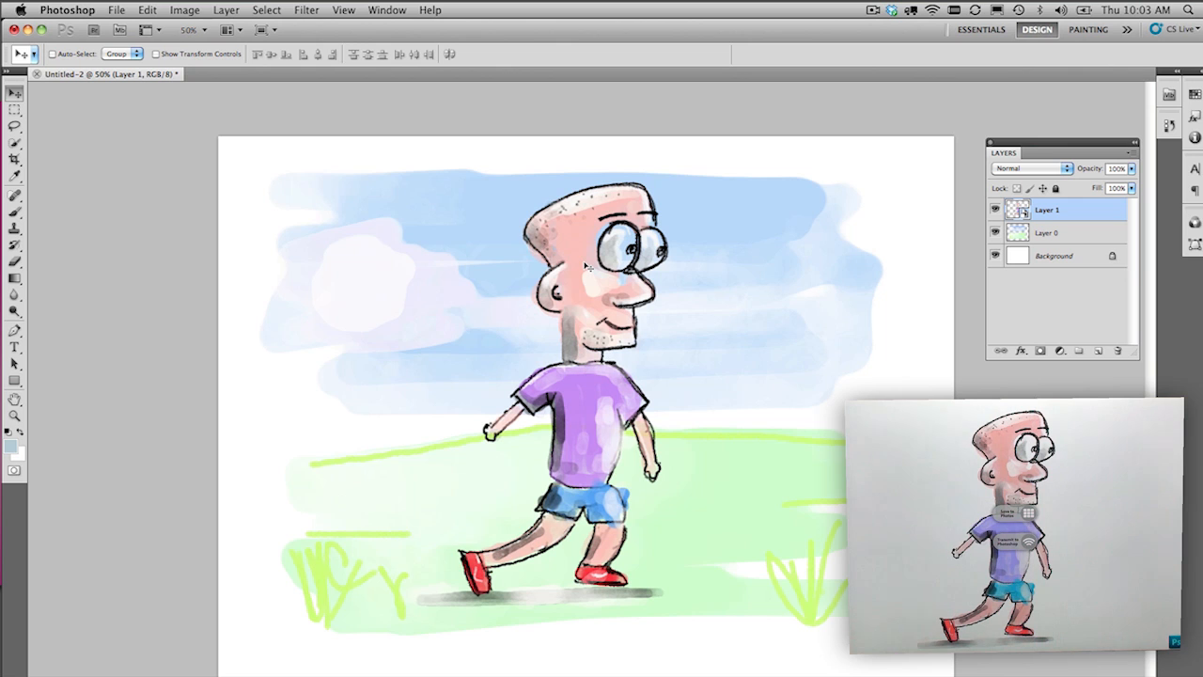
- Settle on the Move tool to free-transform the running boy smaller on the grass
click(15, 346)
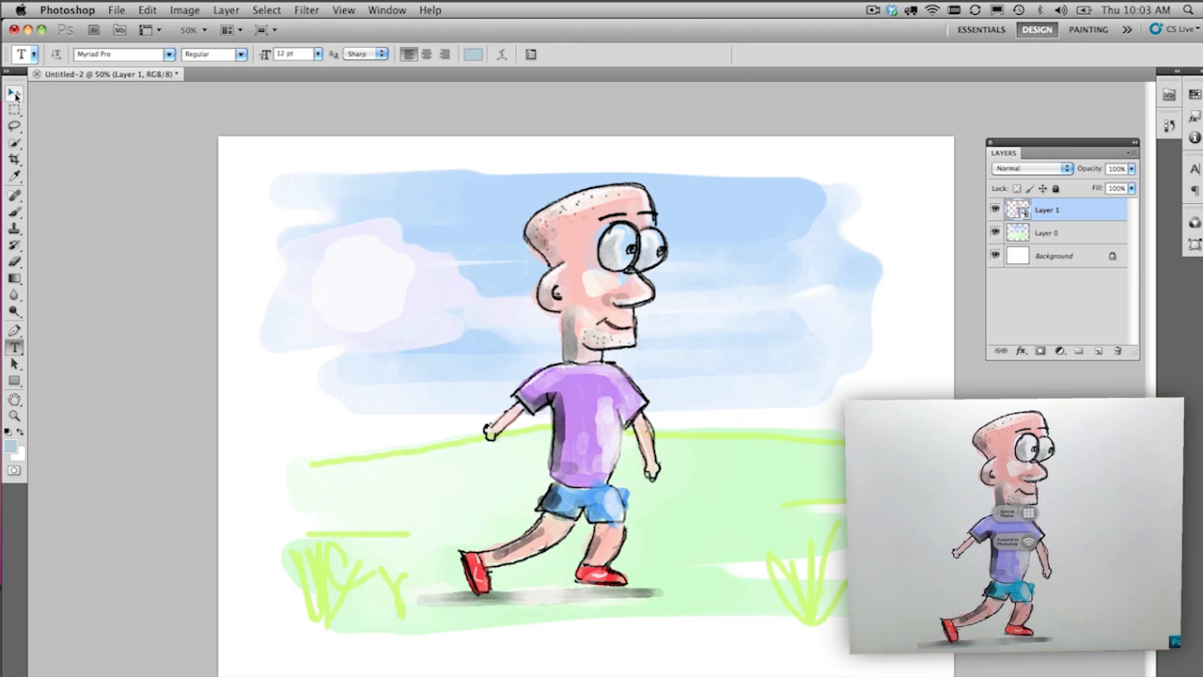
click(15, 94)
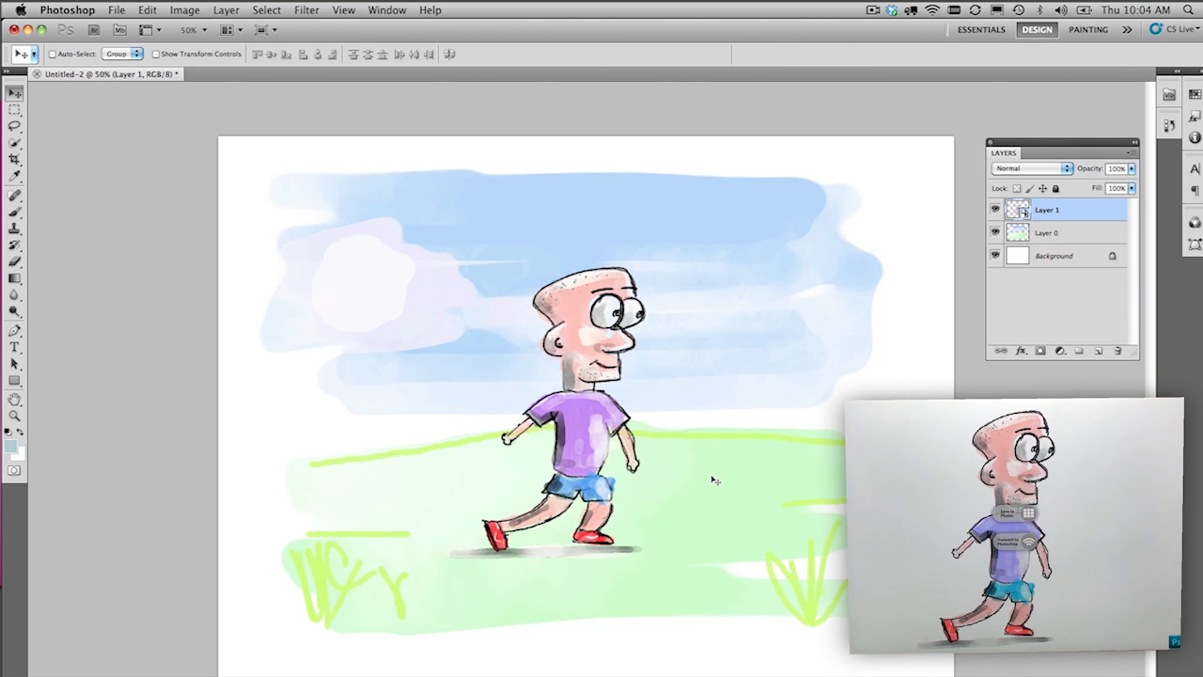
mouse_move(487, 305)
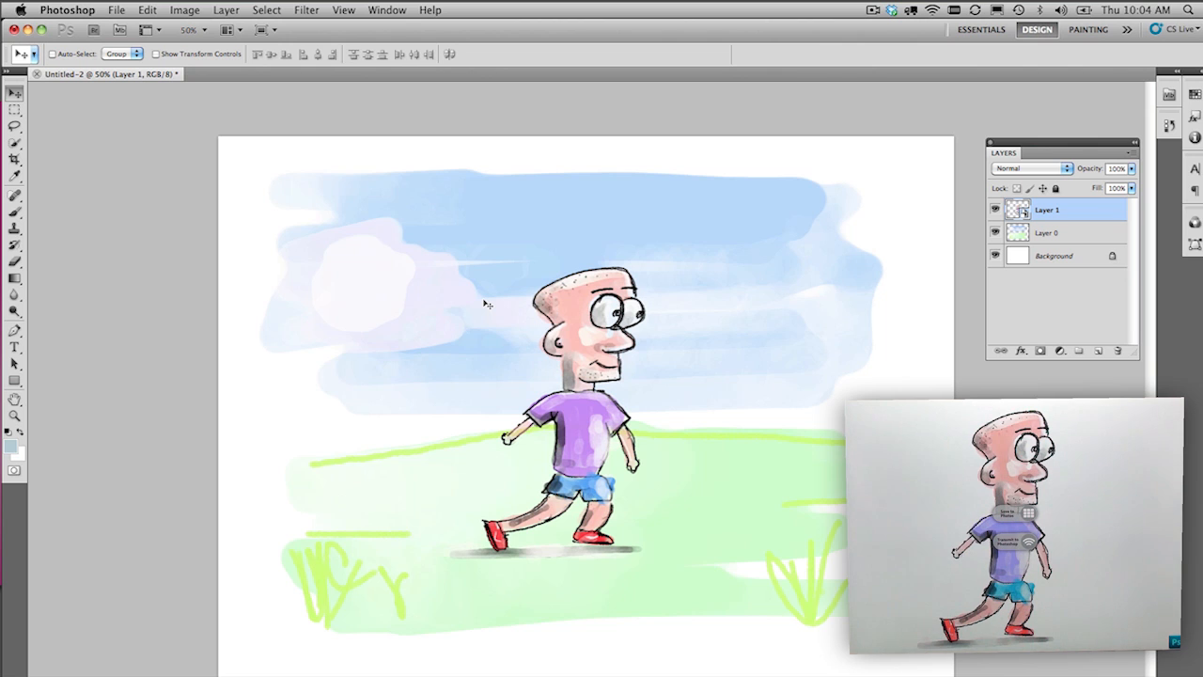